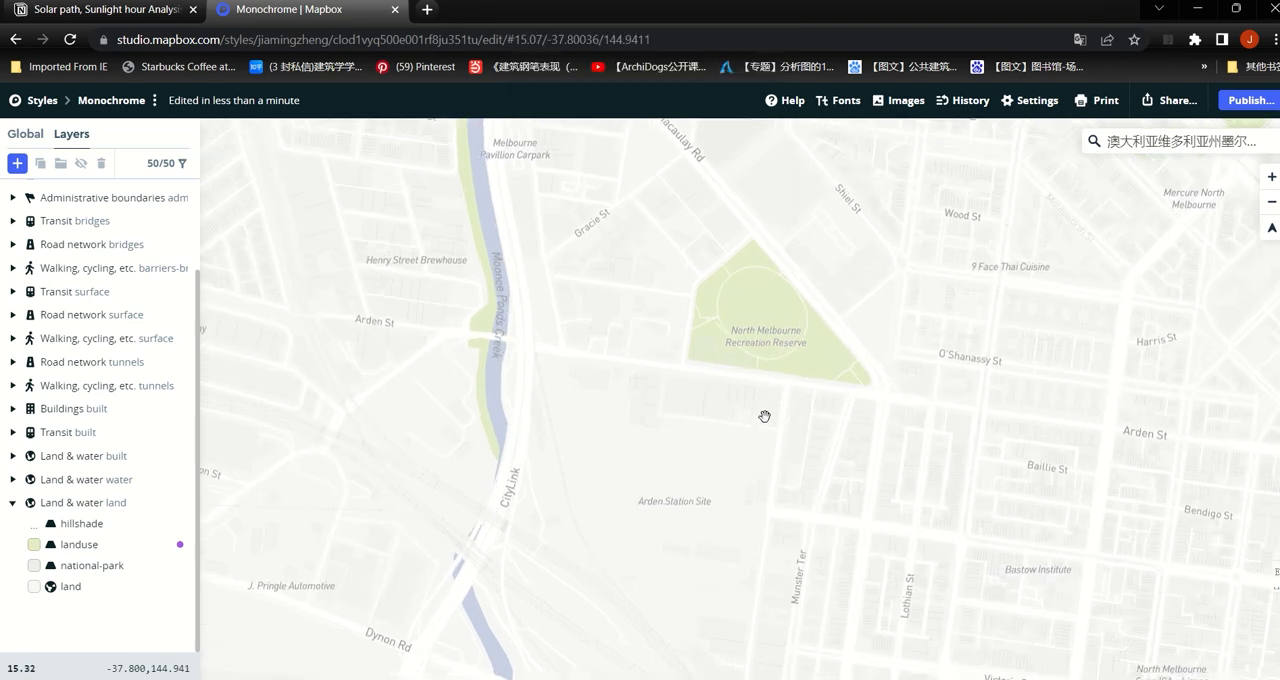
From a new tab, reach the Mapbox Studio styles list via the account dashboard and profile menu
left_click_drag(764, 416, 746, 388)
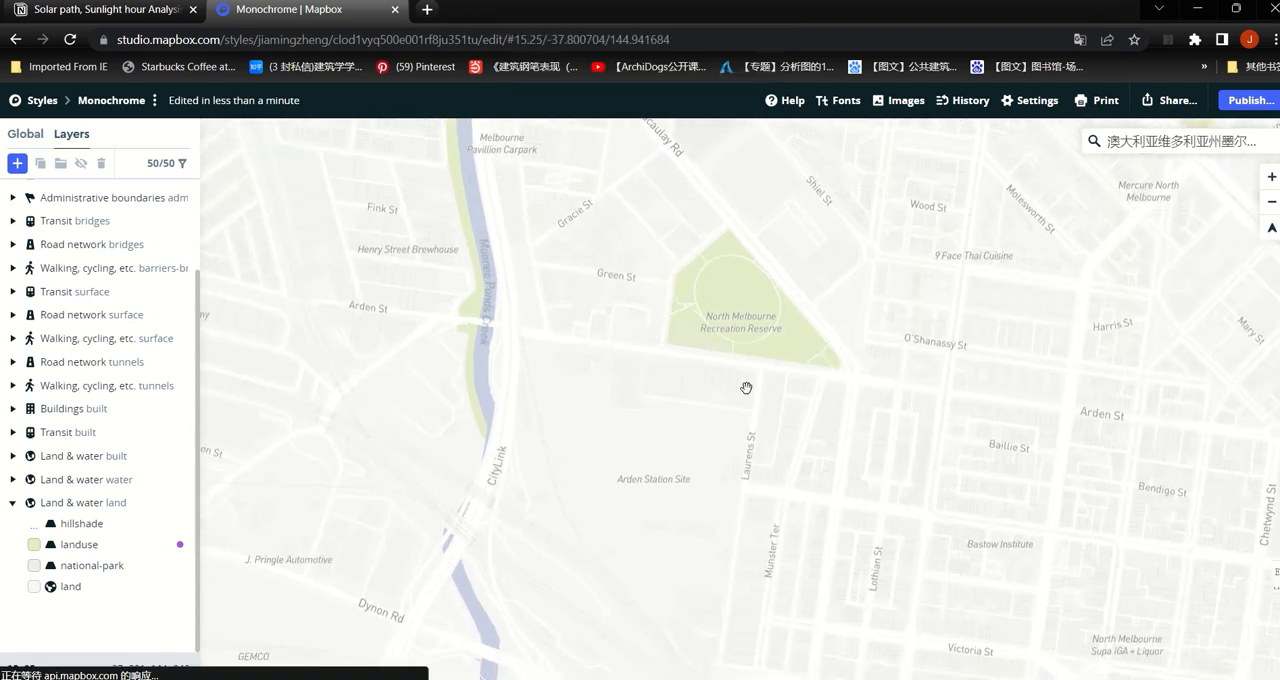
mouse_move(428, 12)
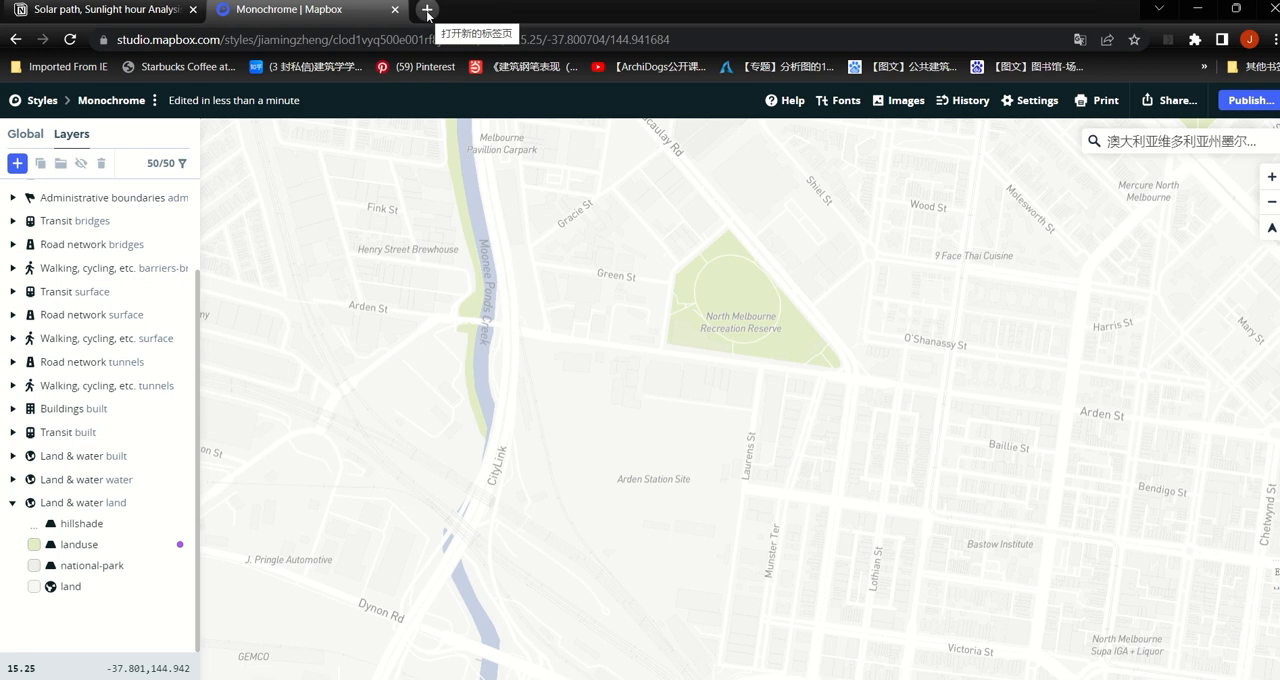
left_click(428, 8)
type("mapbox.com")
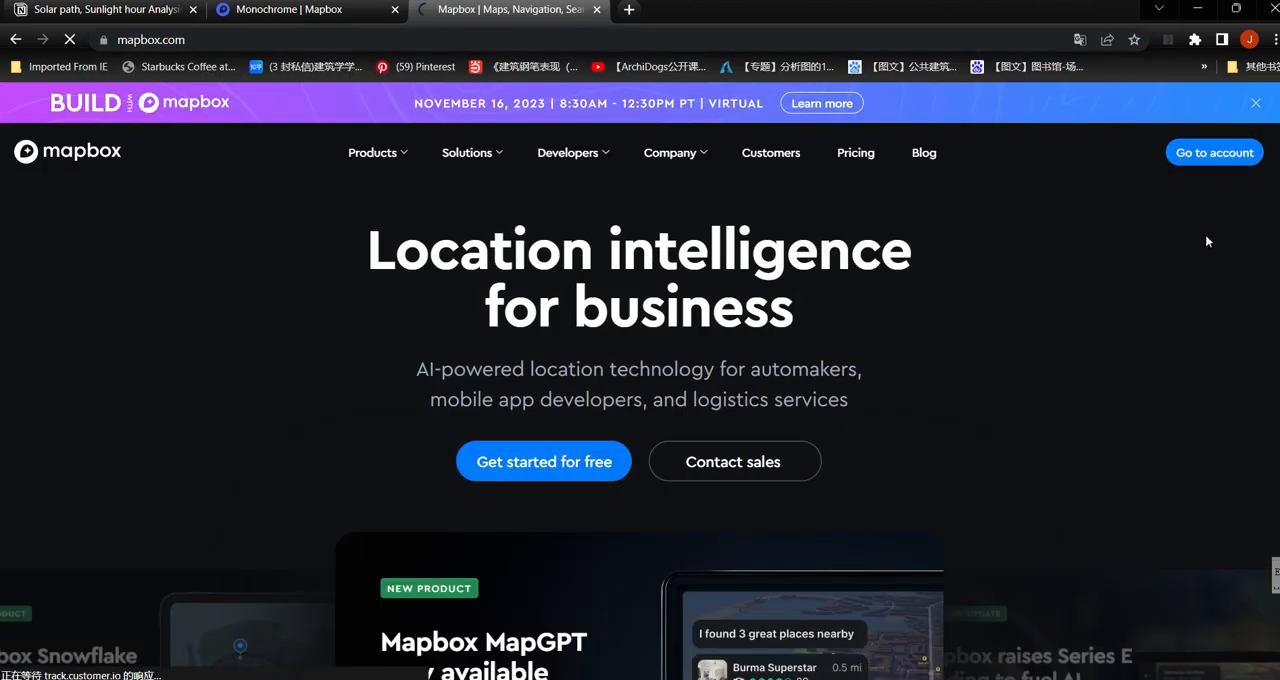
left_click(1214, 152)
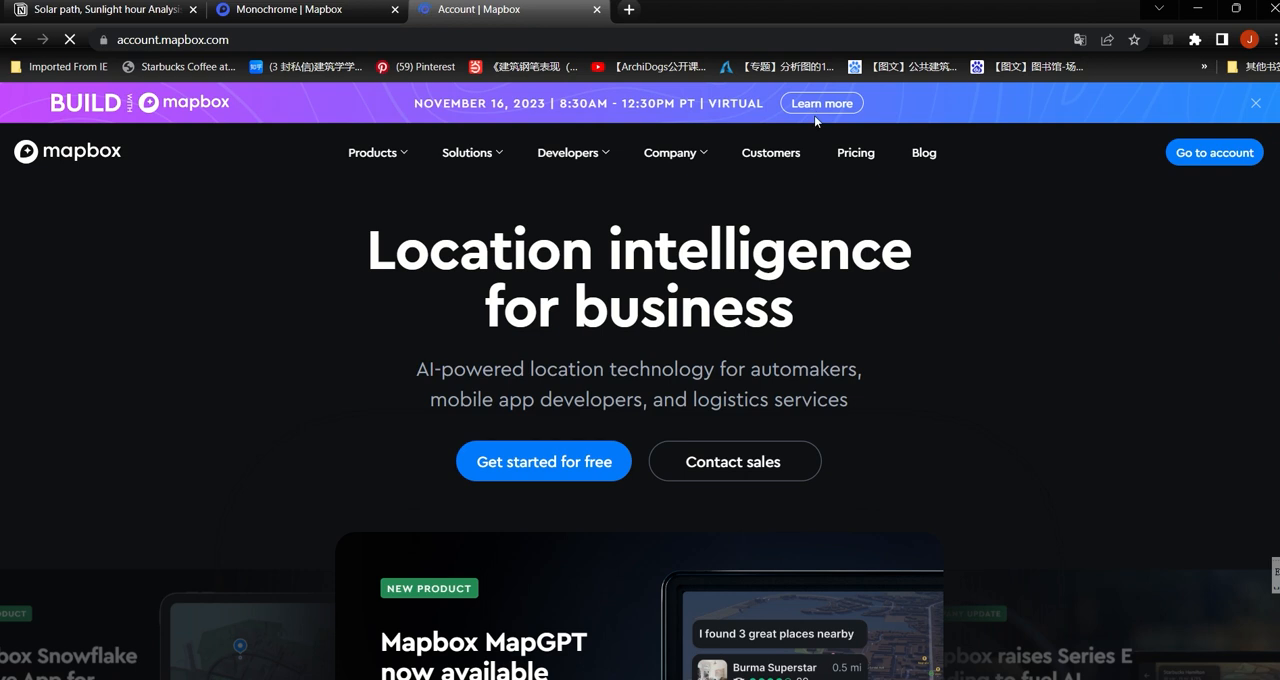
left_click(1214, 152)
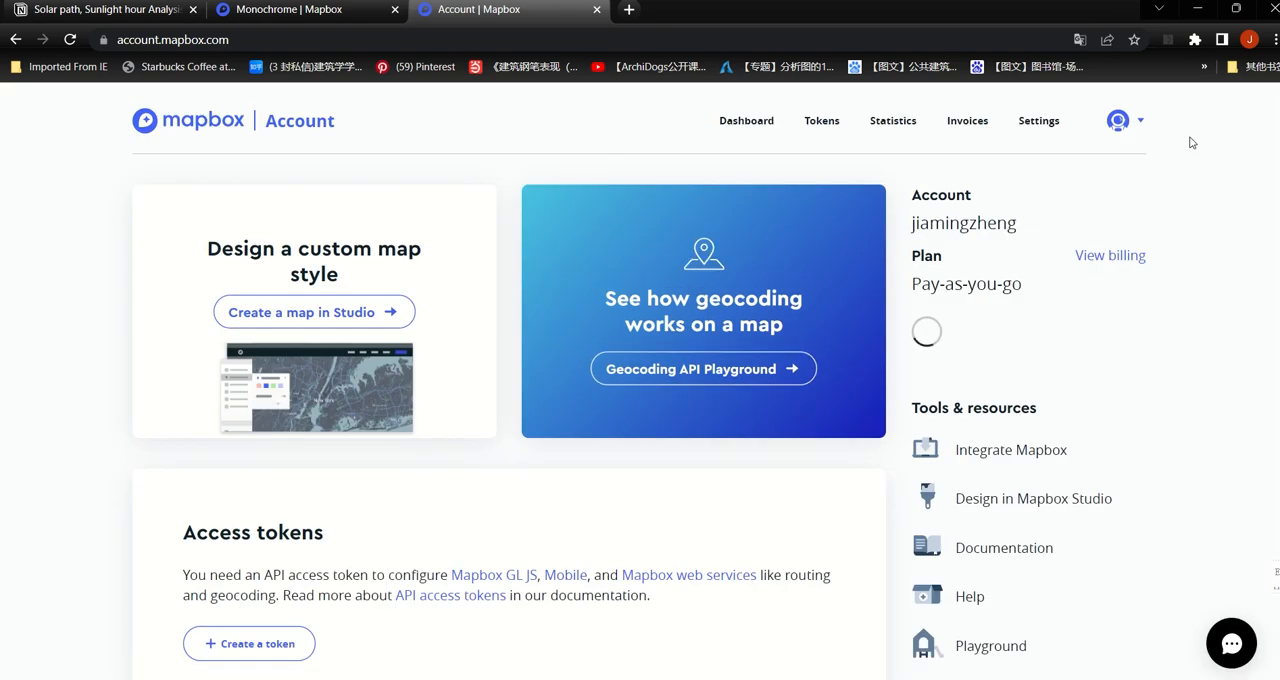
left_click(1118, 120)
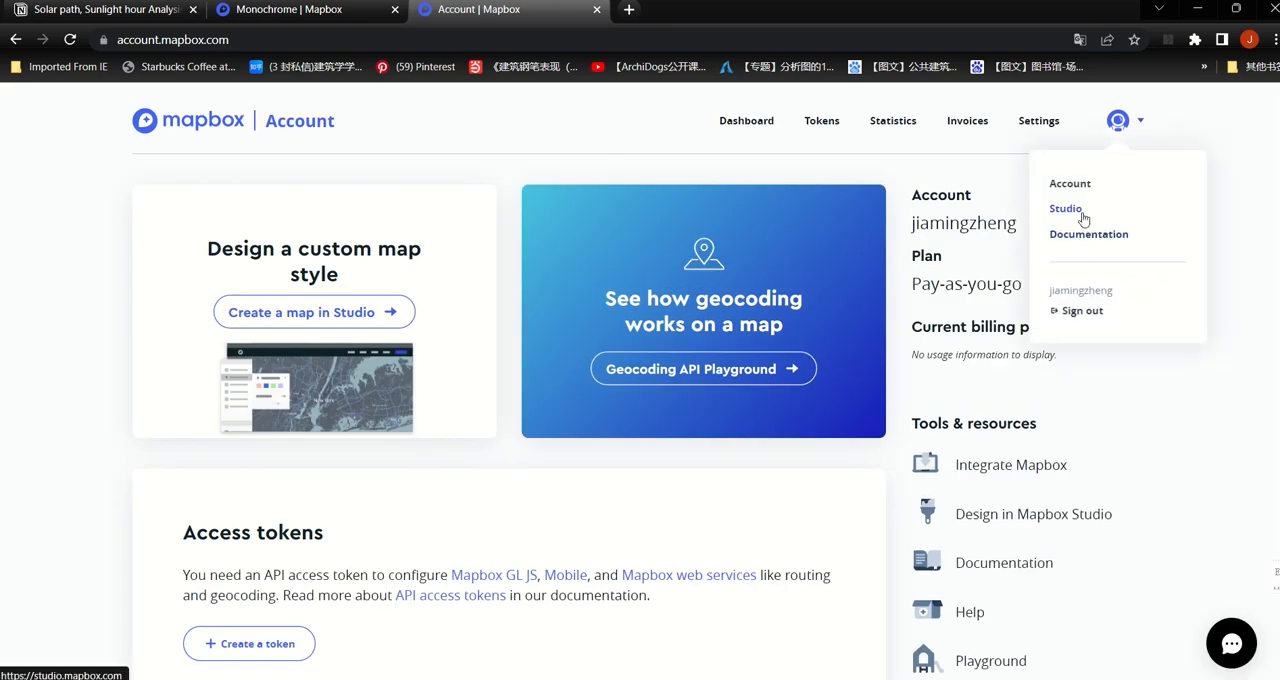
left_click(1064, 208)
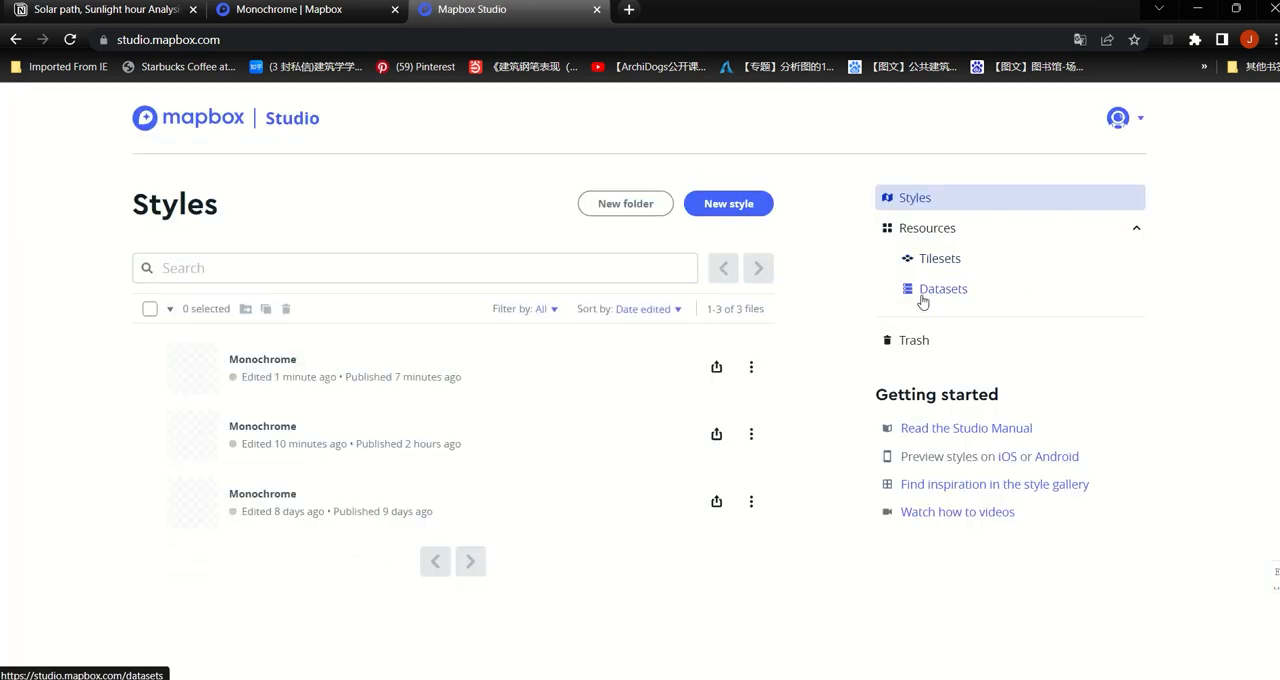
Create a new empty dataset named 'site' and open it in the dataset editor
left_click(942, 288)
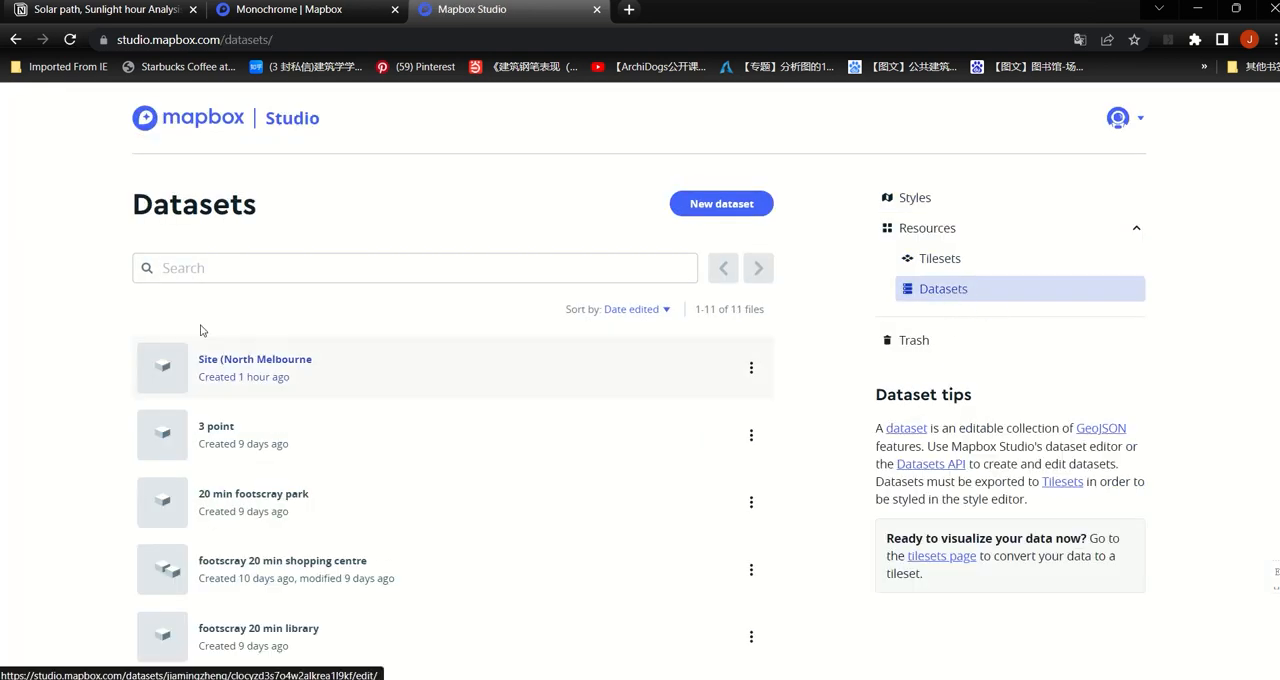
left_click(720, 204)
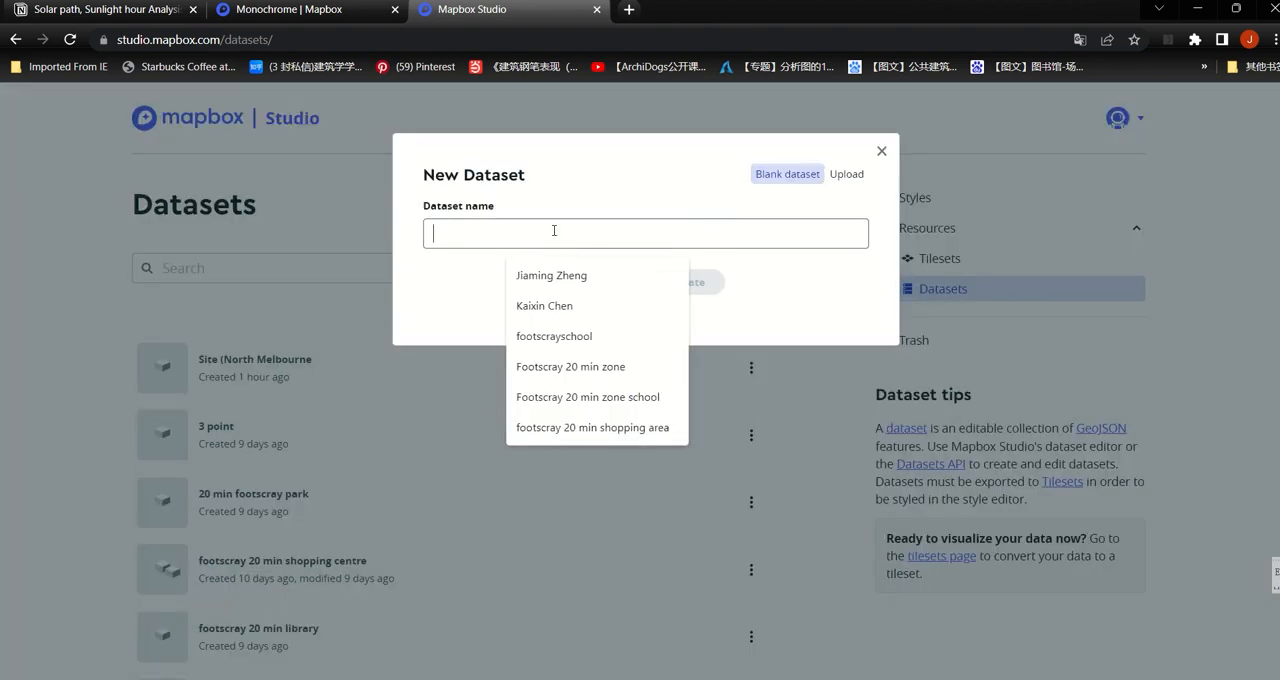
type("site")
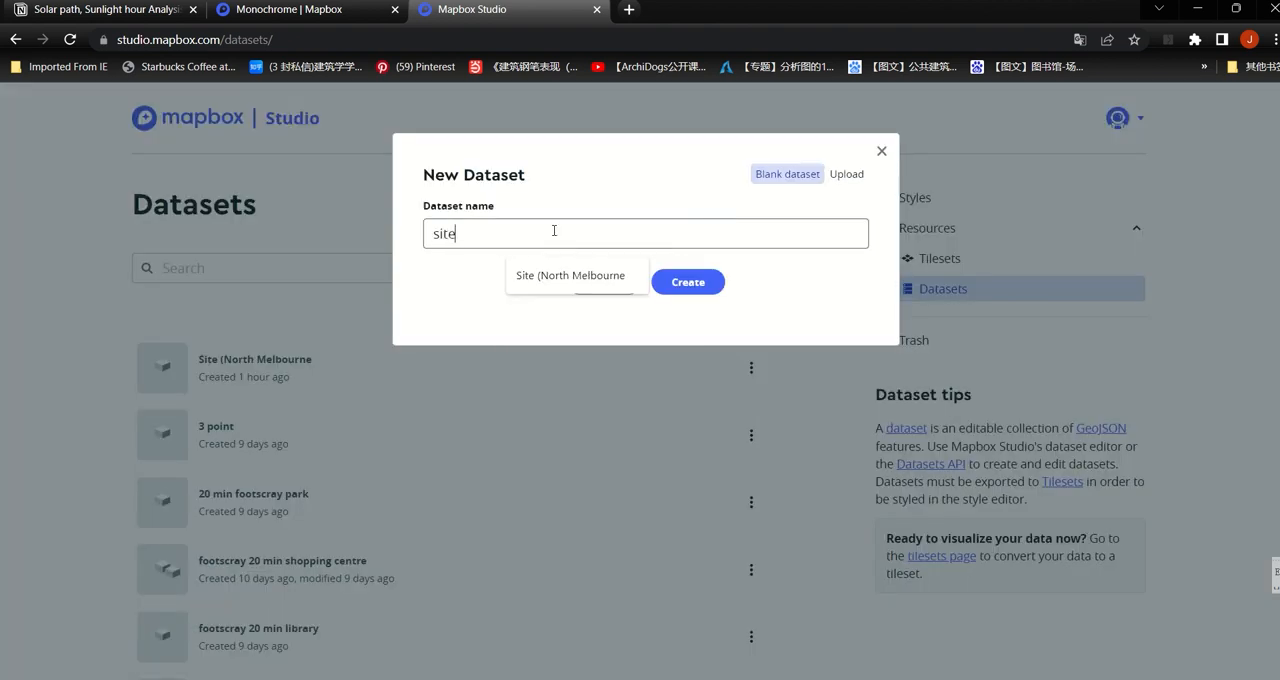
left_click(688, 282)
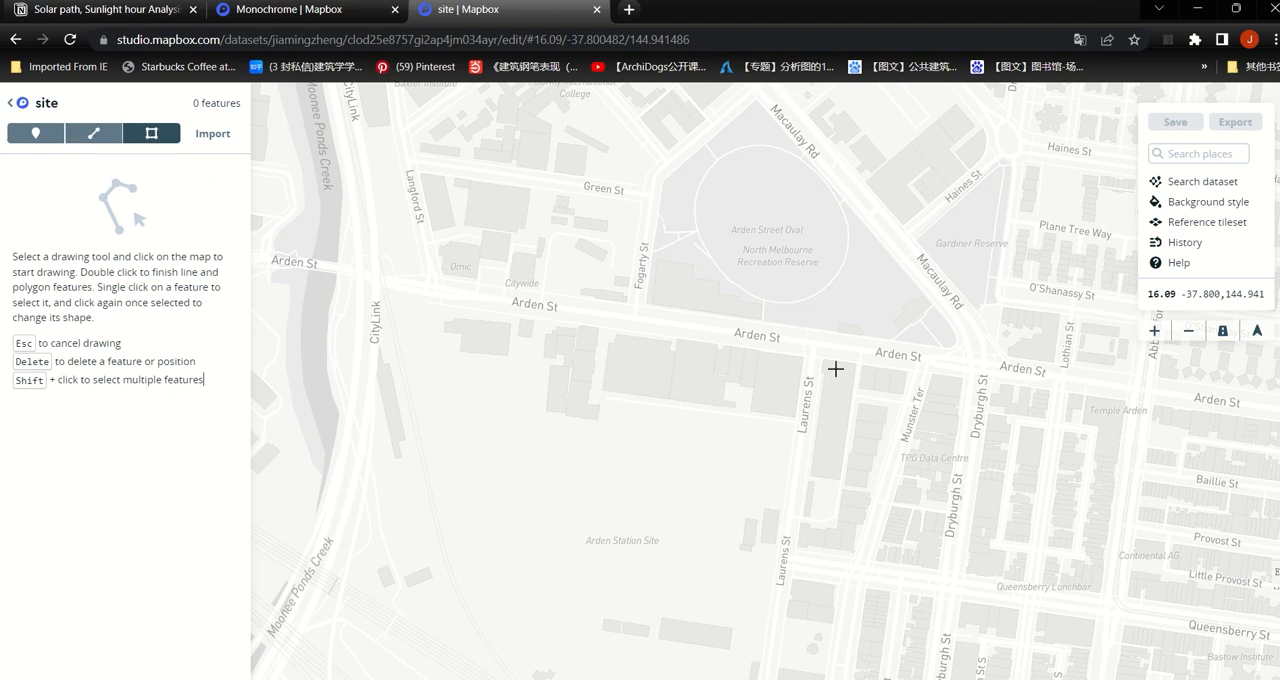
Draw a polygon over the block at the corner of Arden St and Laurens St
scroll("up", 3)
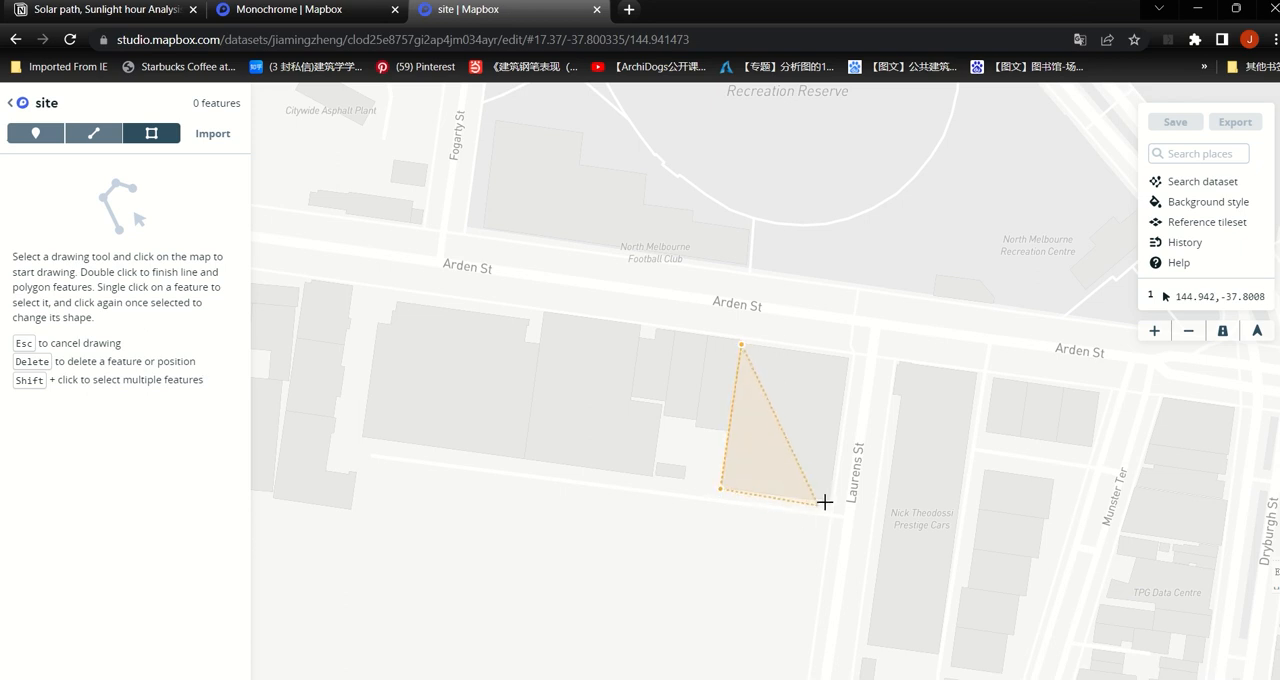
left_click(848, 372)
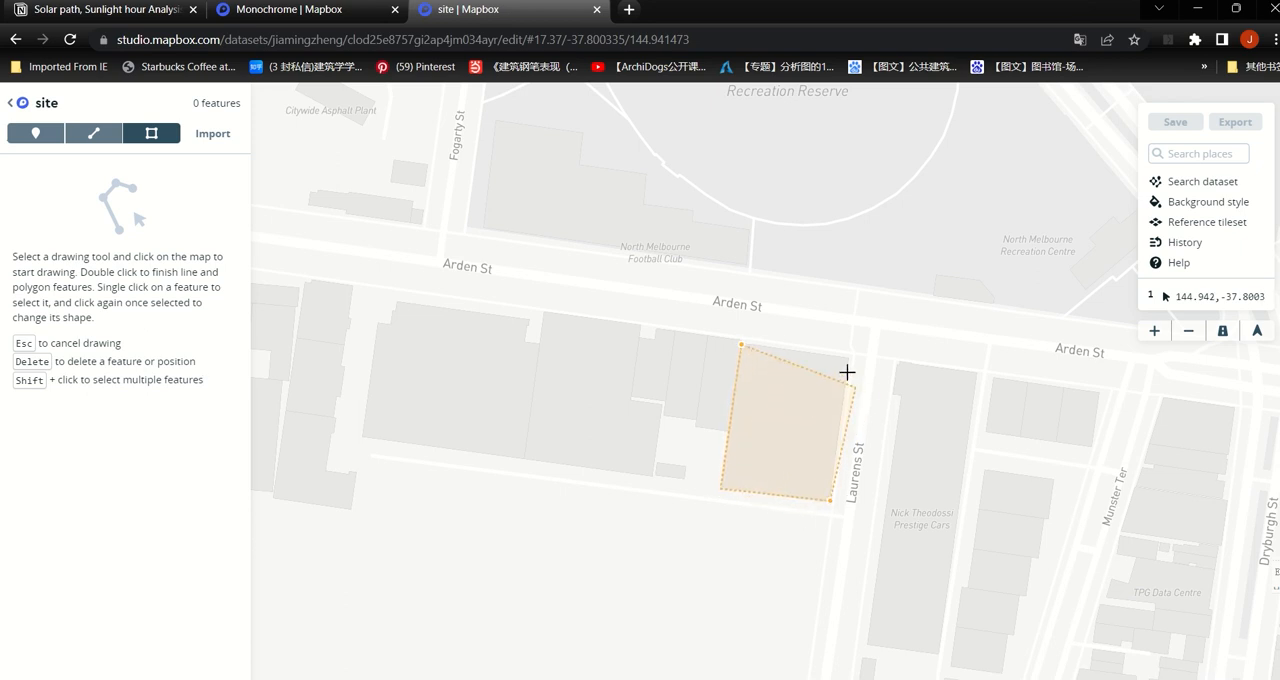
left_click_drag(848, 370, 848, 356)
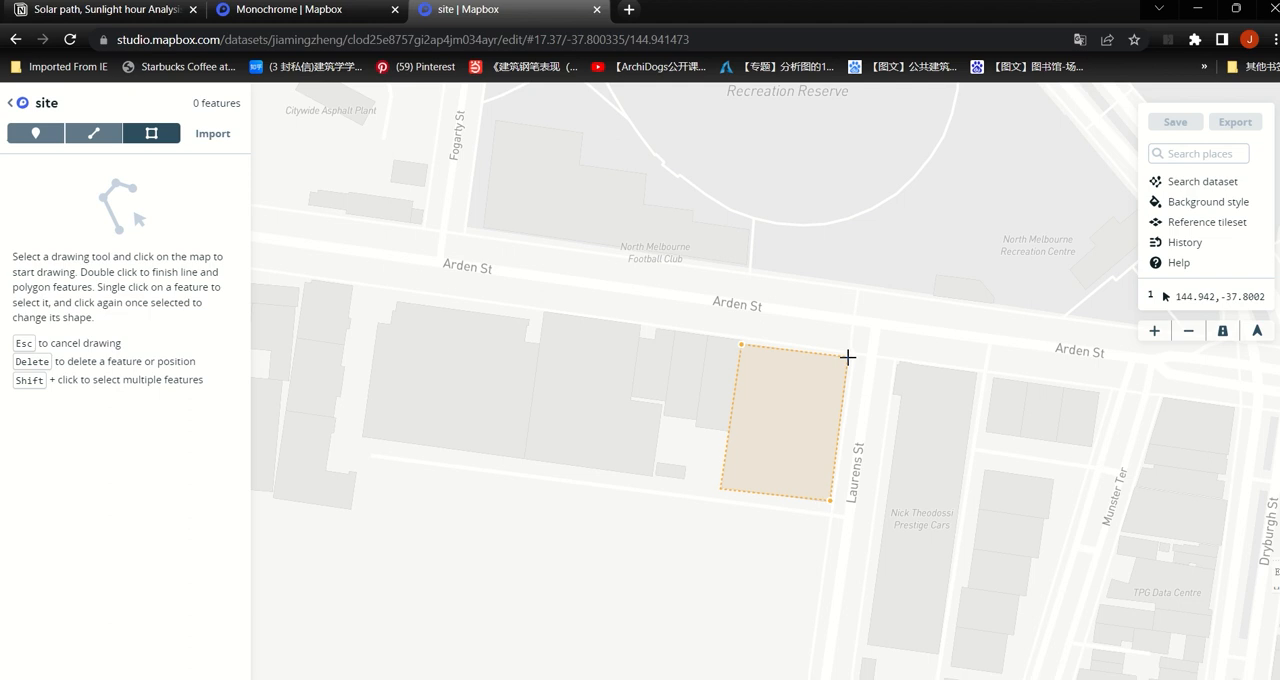
double_click(848, 356)
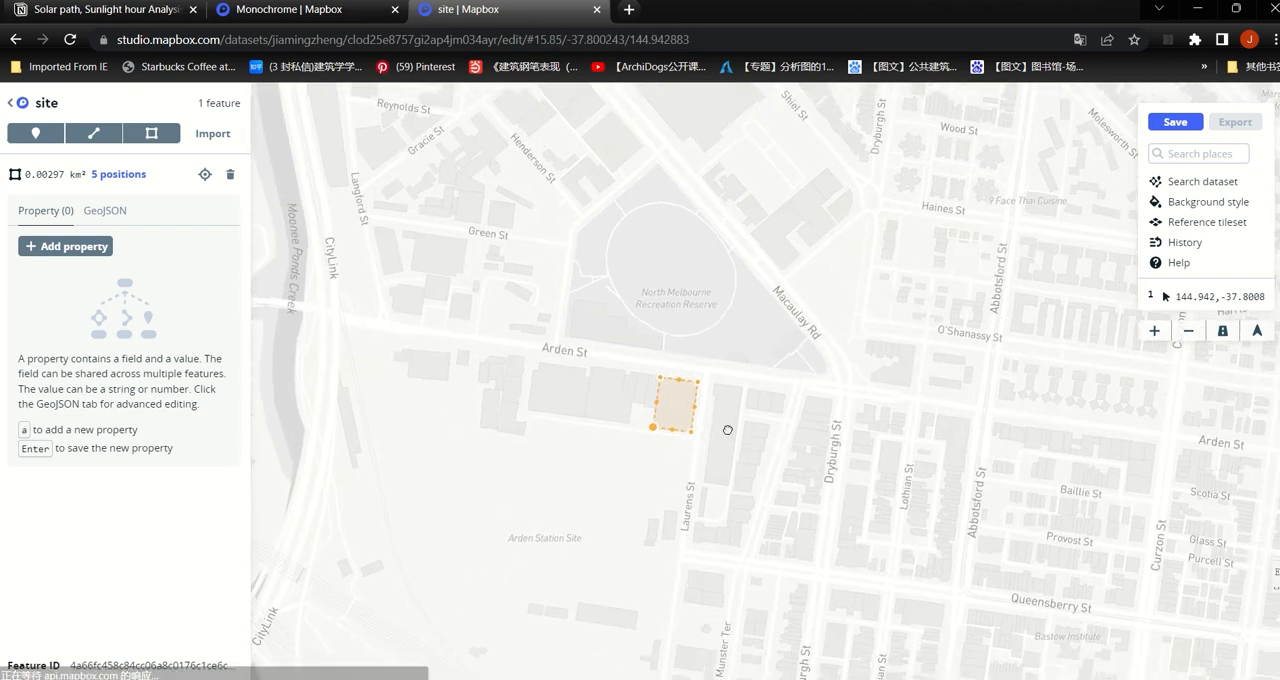
Save the site polygon to the dataset and return to the Monochrome style
left_click(1176, 120)
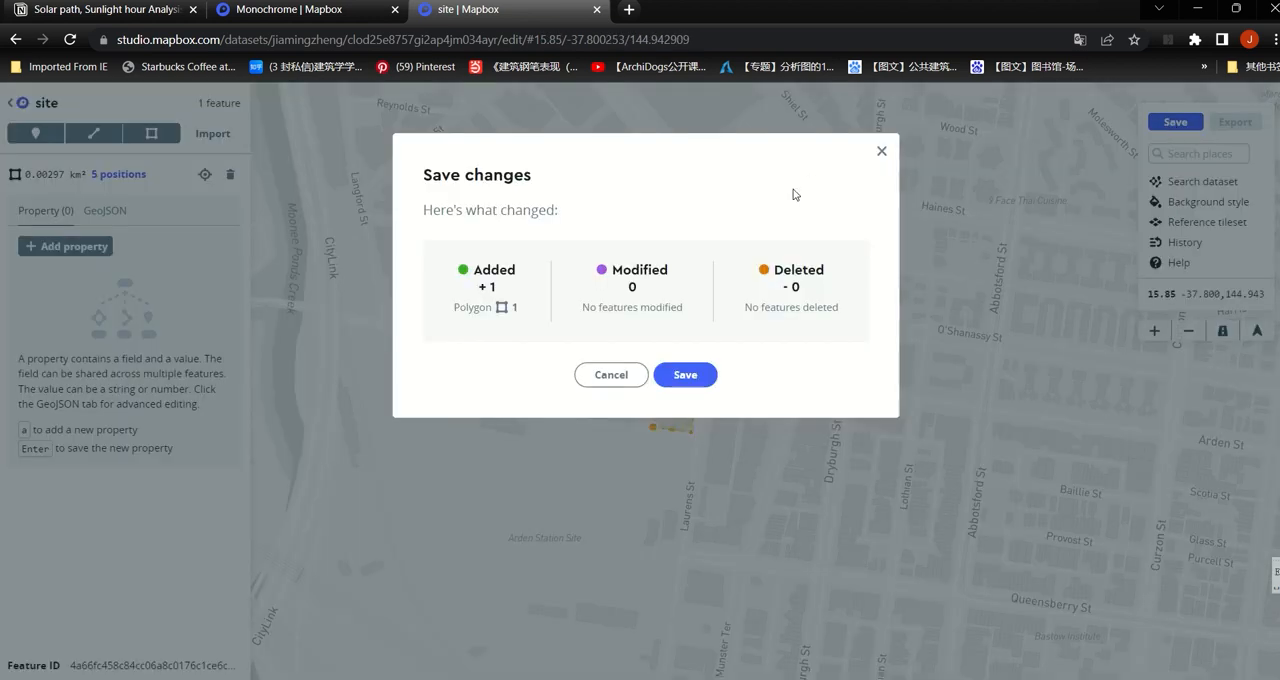
left_click(684, 374)
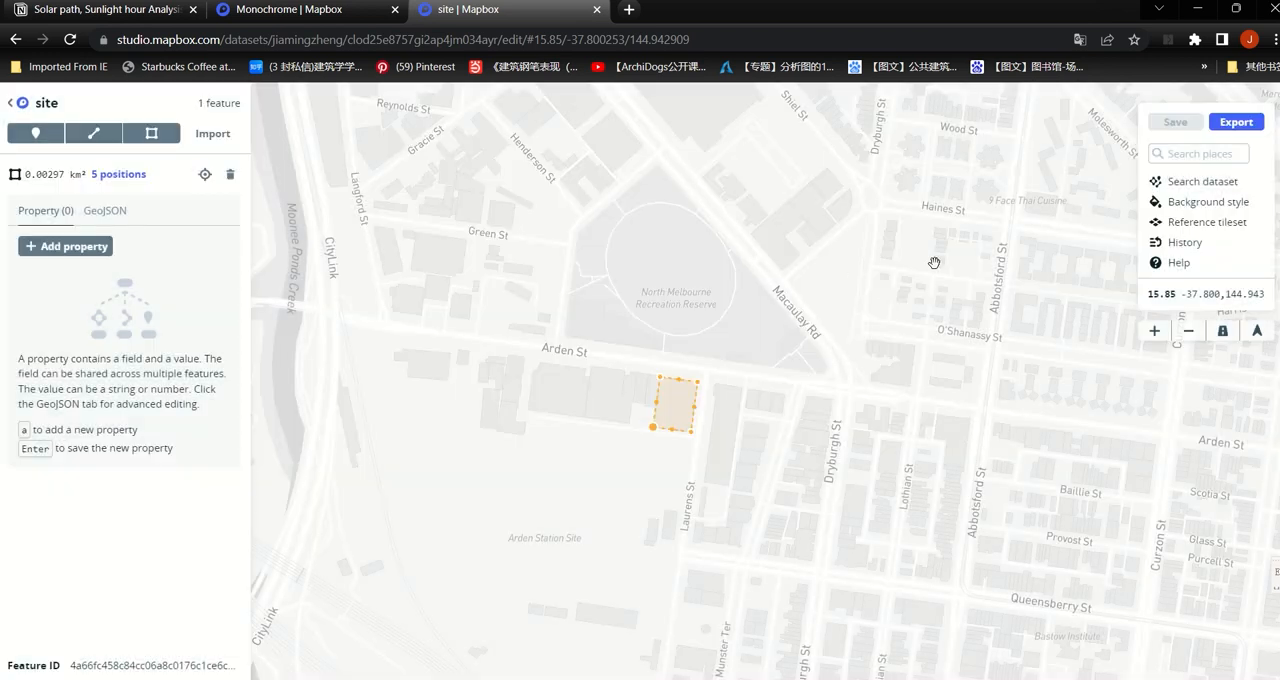
left_click(1236, 120)
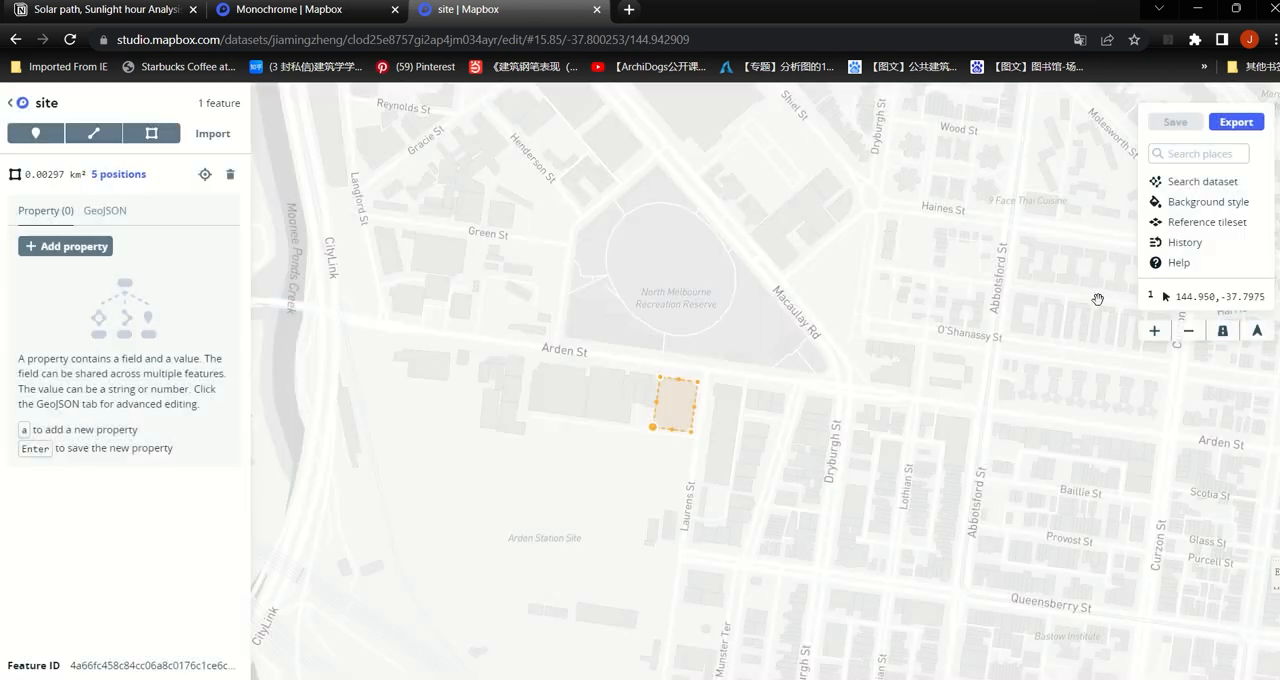
left_click(290, 8)
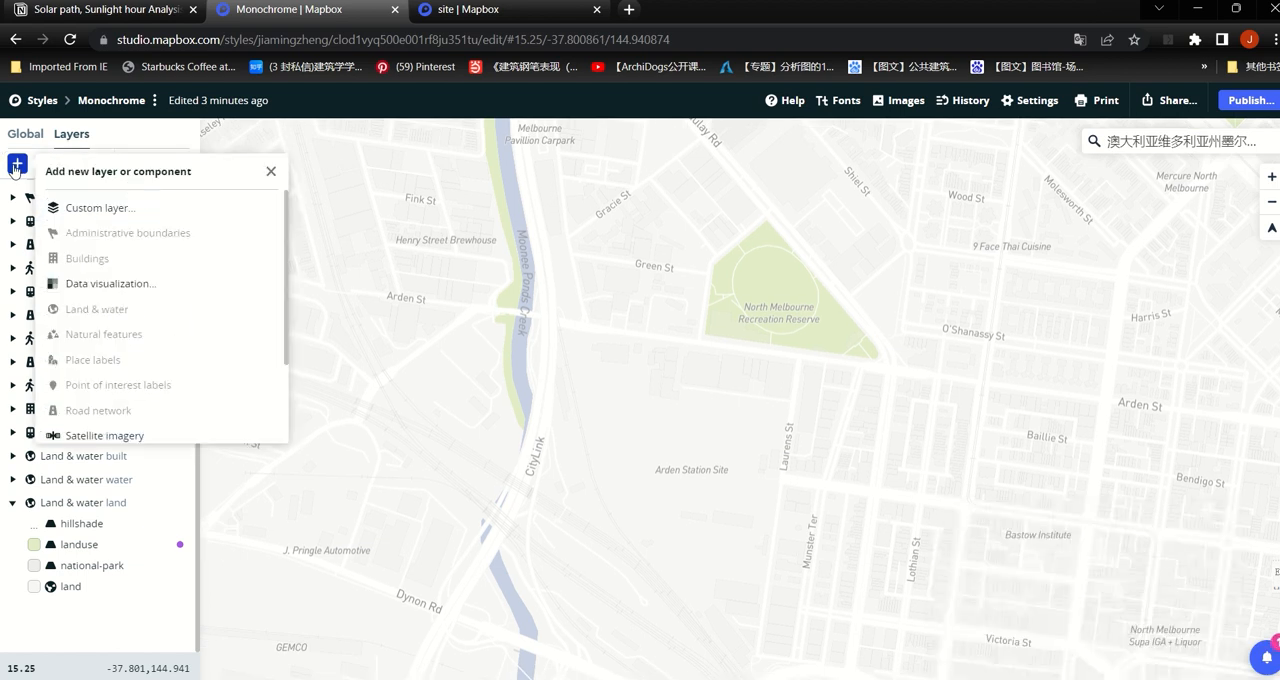
Add a custom layer sourced from the site tileset under Unused sources
left_click(100, 206)
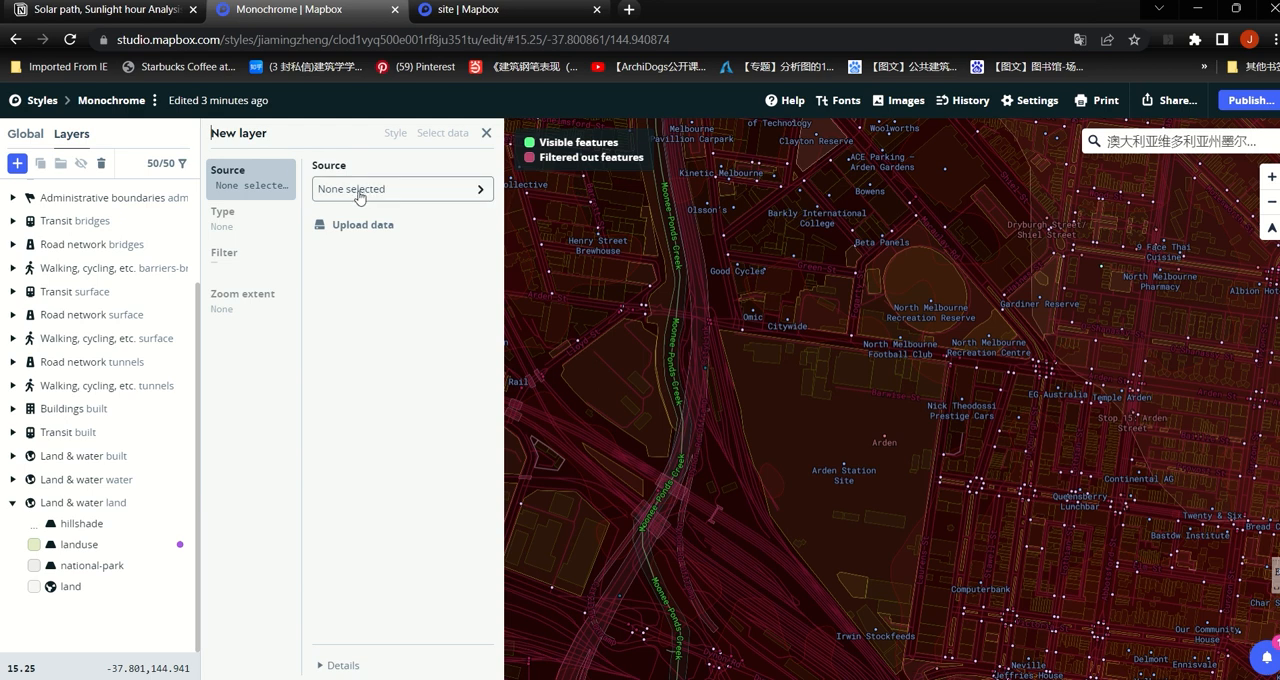
left_click(400, 188)
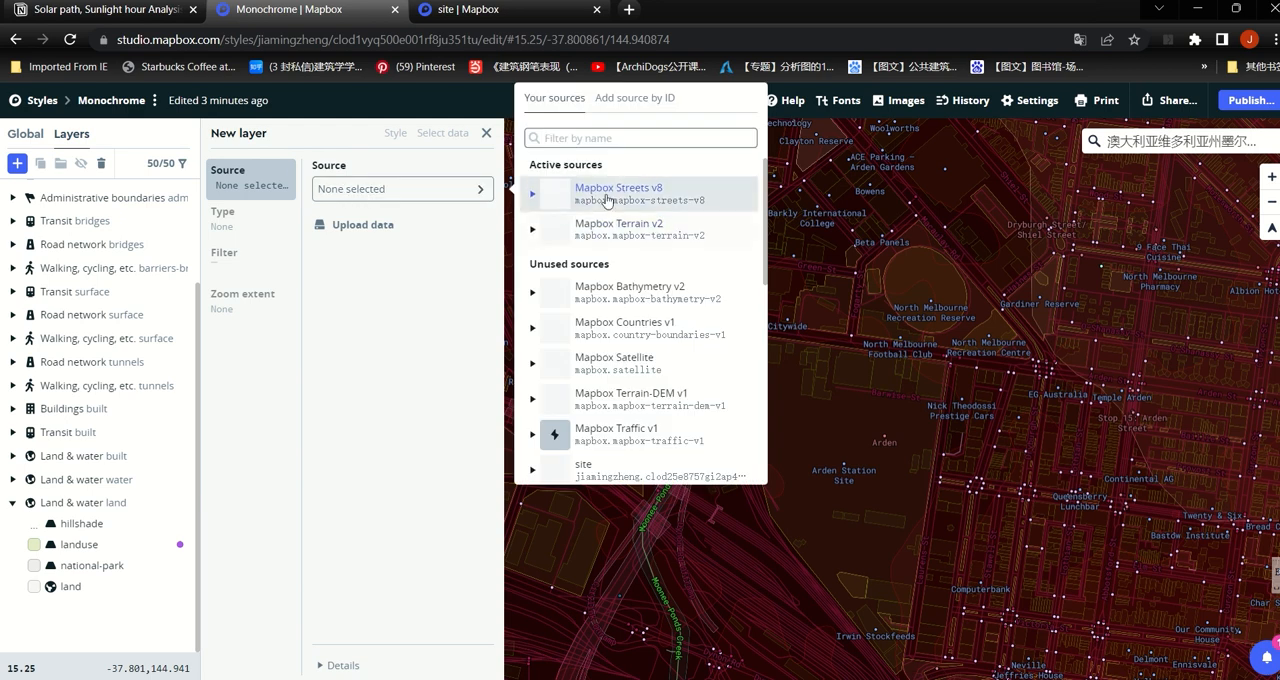
scroll("down", 3)
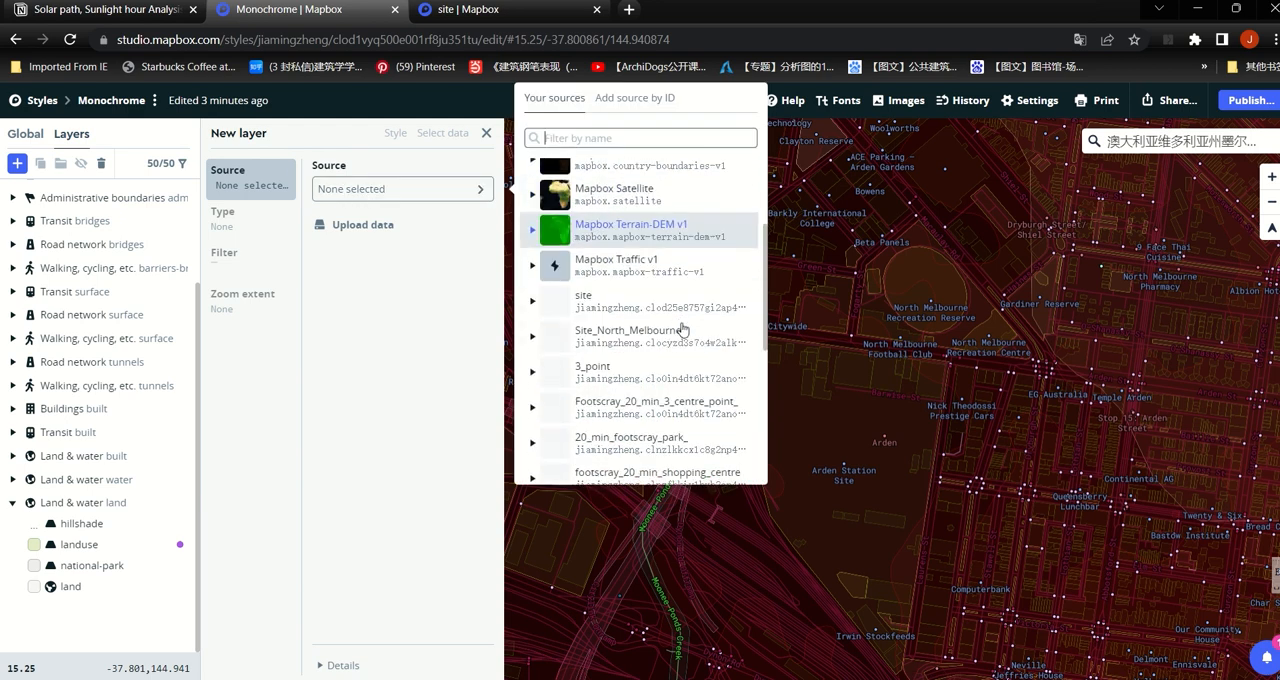
mouse_move(648, 308)
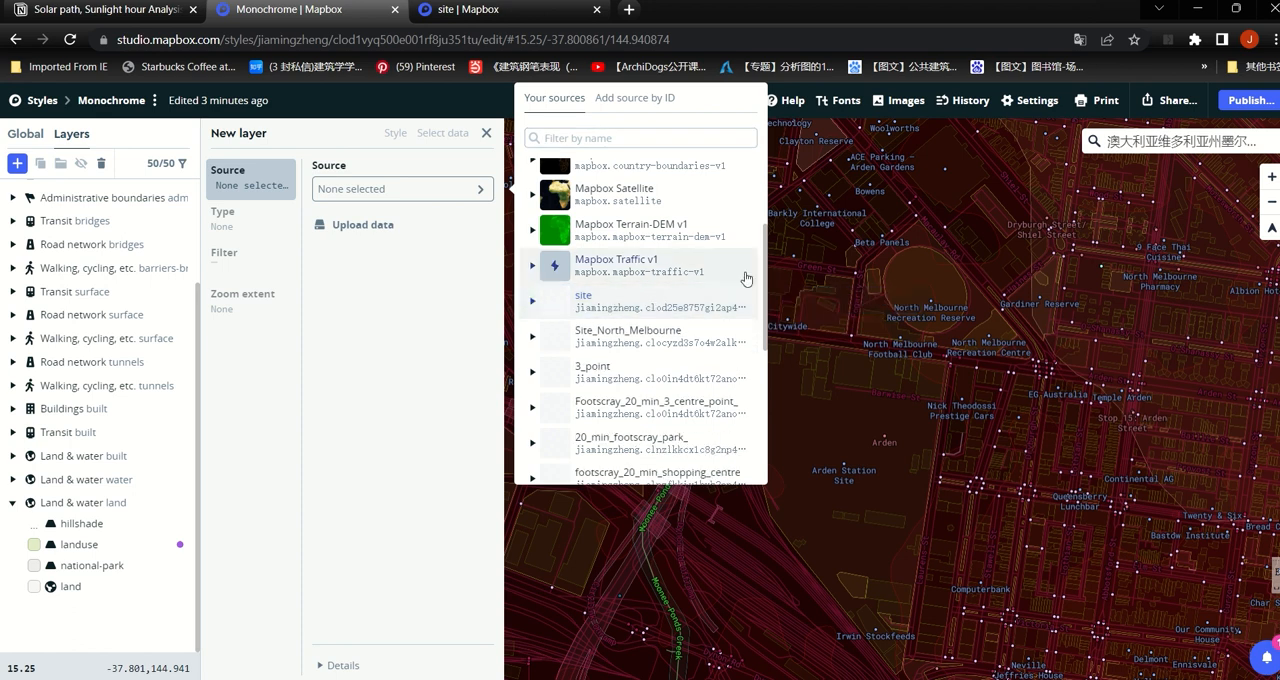
left_click(532, 292)
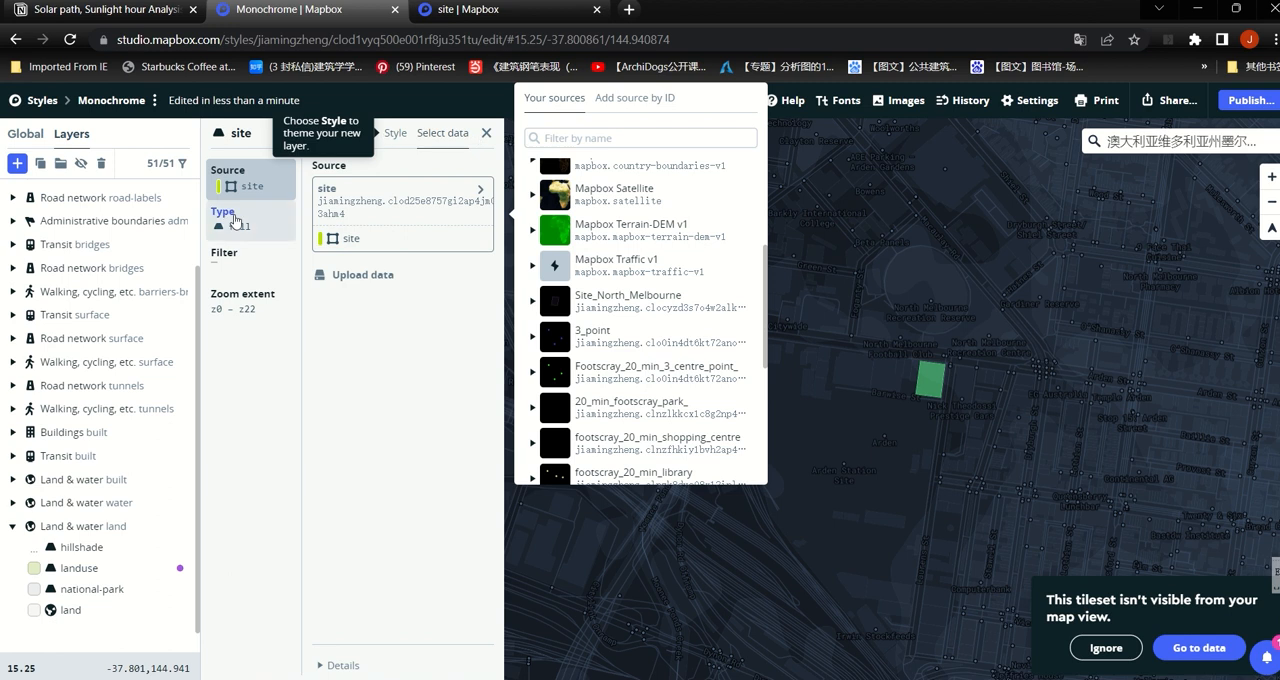
Try Line and Circle layer types, then settle on Fill so the block renders solid black
left_click(352, 238)
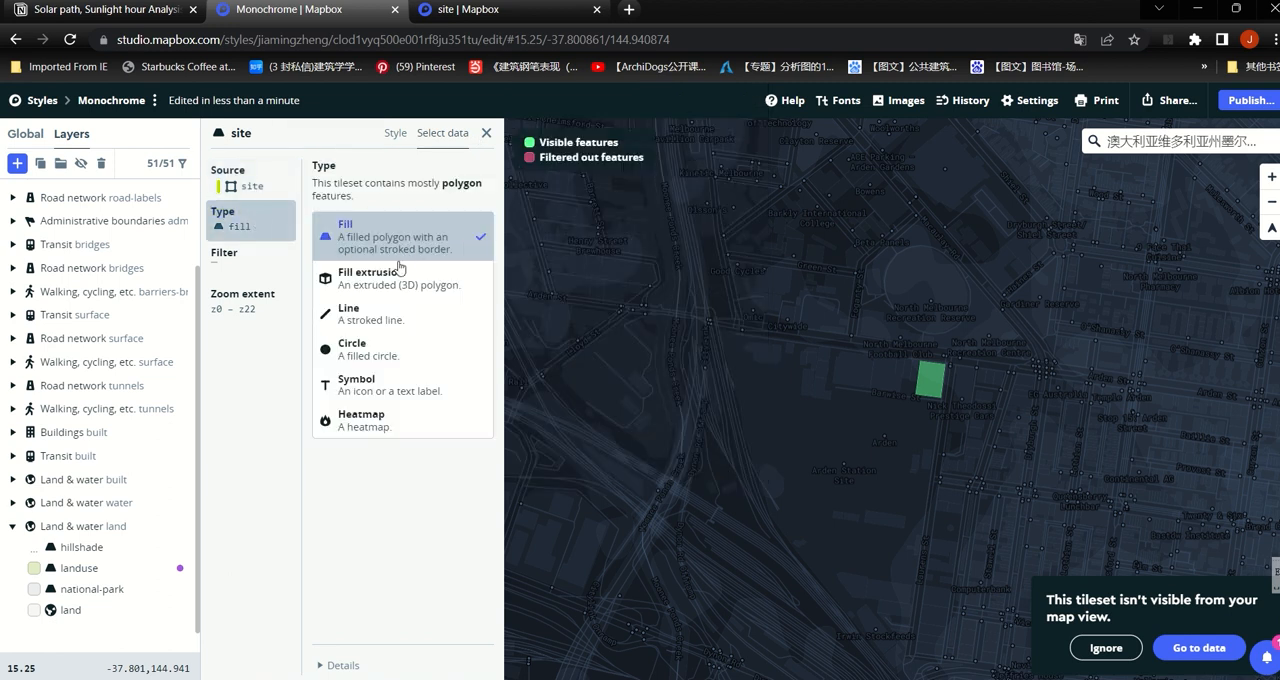
left_click(348, 312)
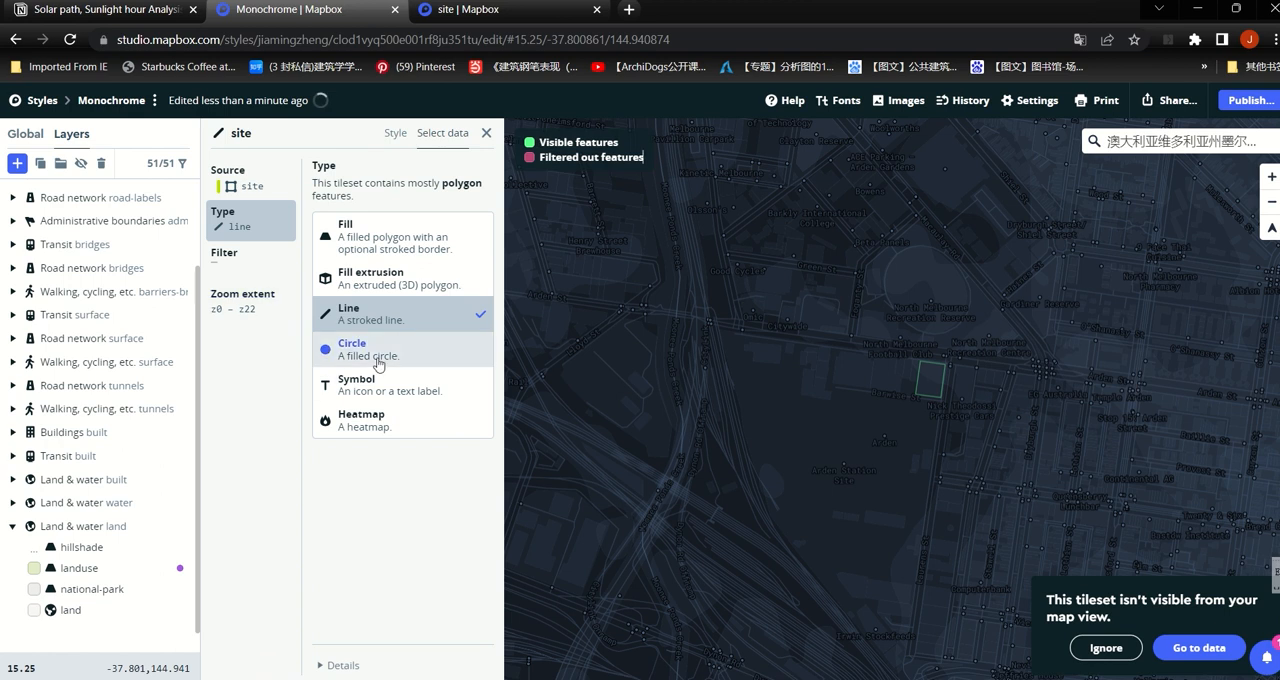
left_click(378, 348)
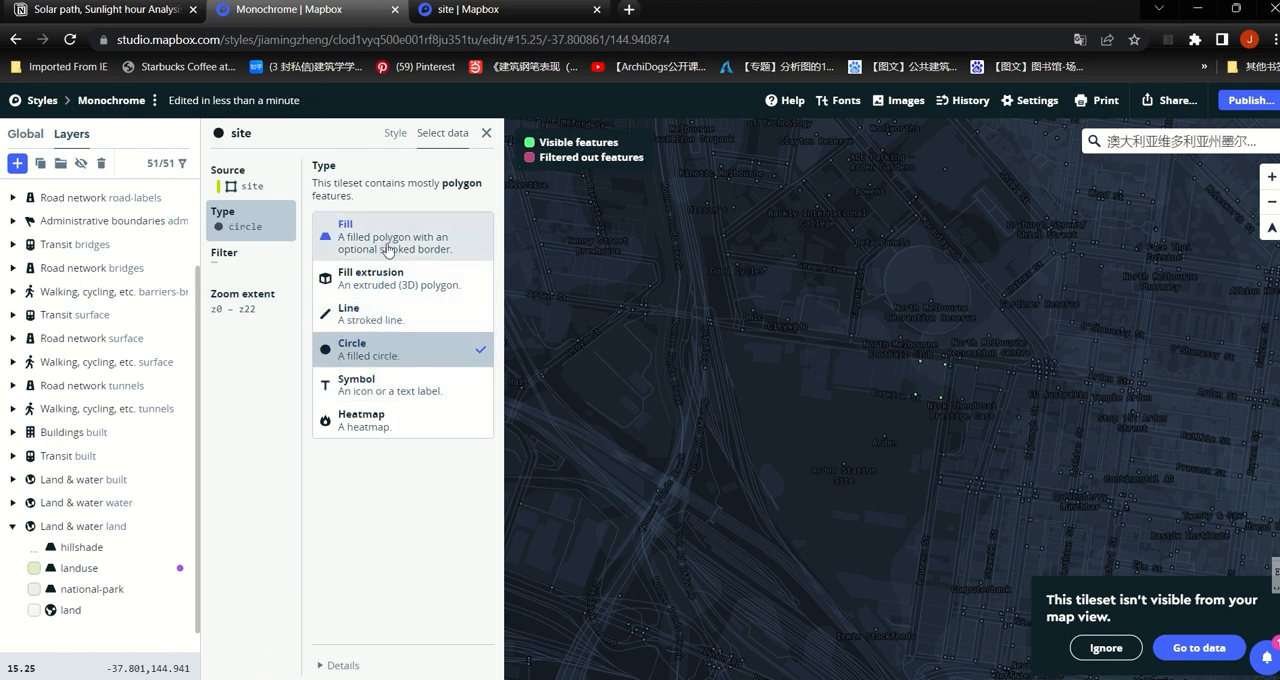
left_click(344, 236)
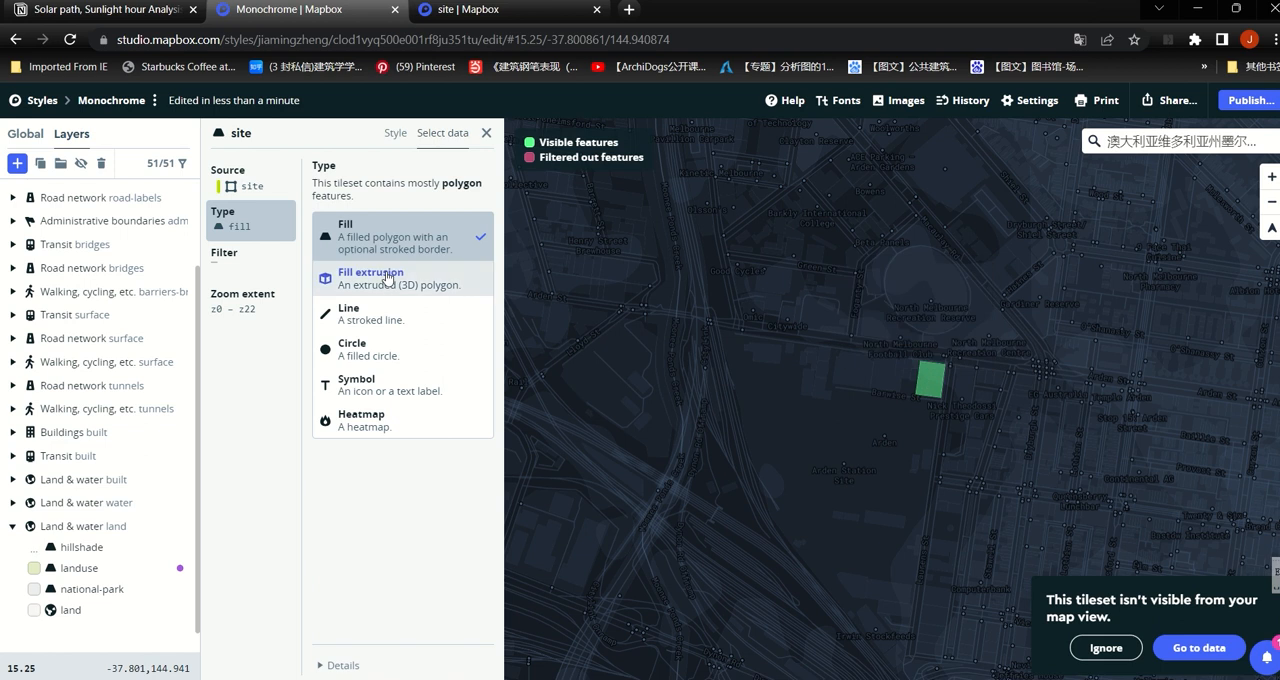
left_click(372, 278)
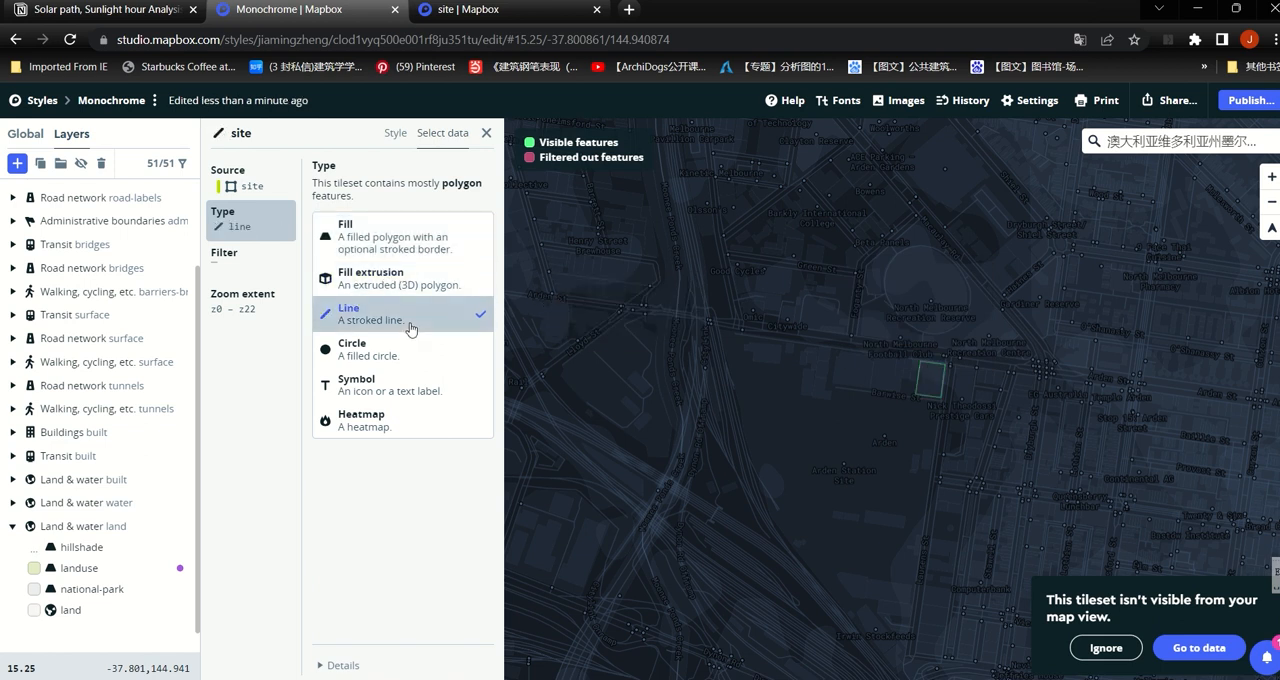
left_click(348, 236)
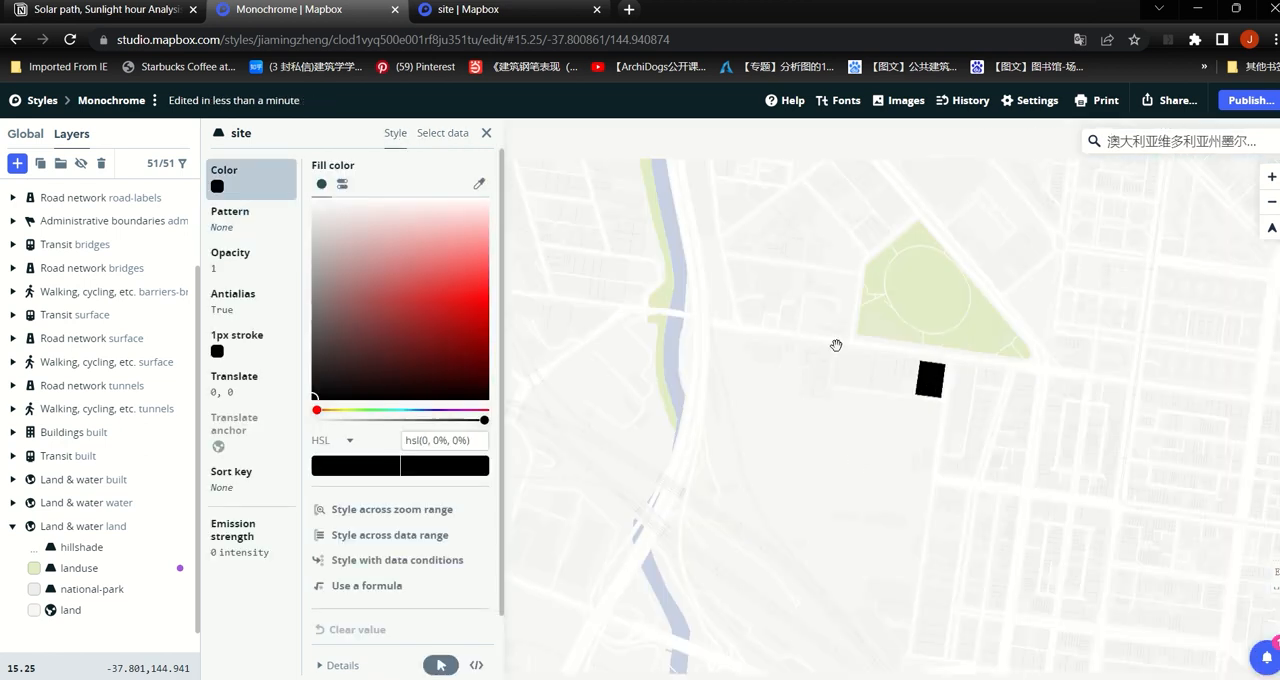
Pick a soft pink-red fill colour for the site block in the colour picker
scroll("up", 3)
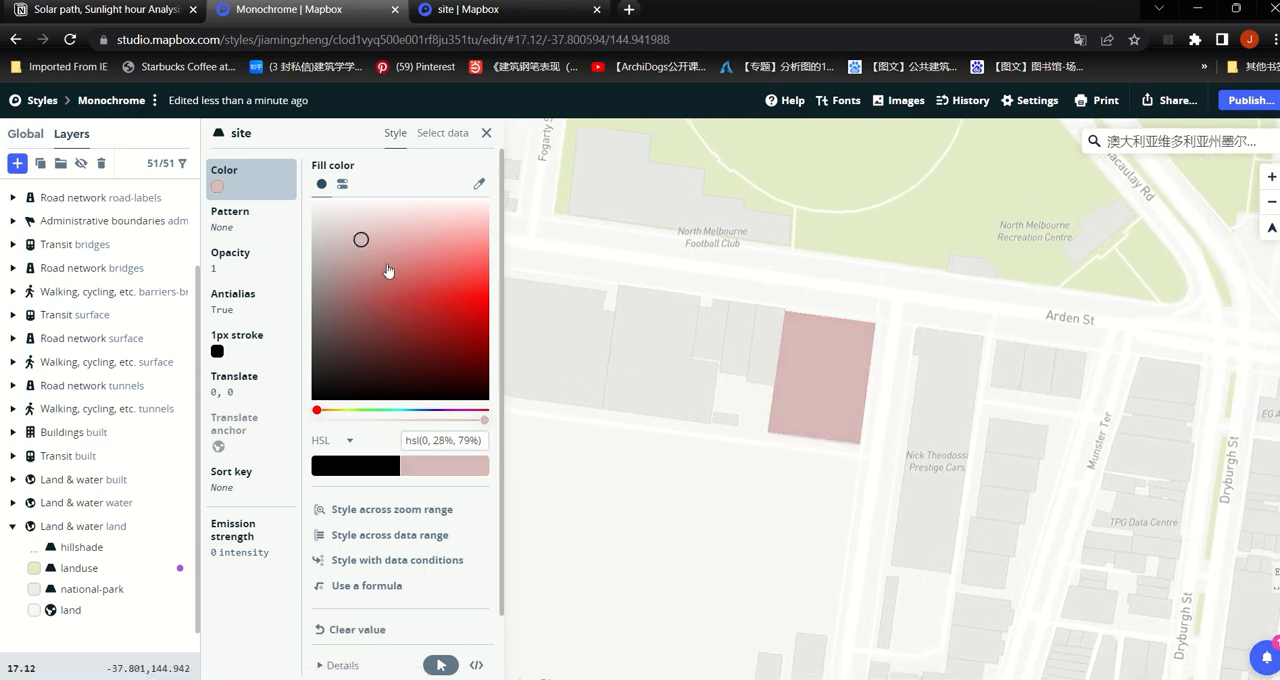
left_click_drag(360, 238, 386, 244)
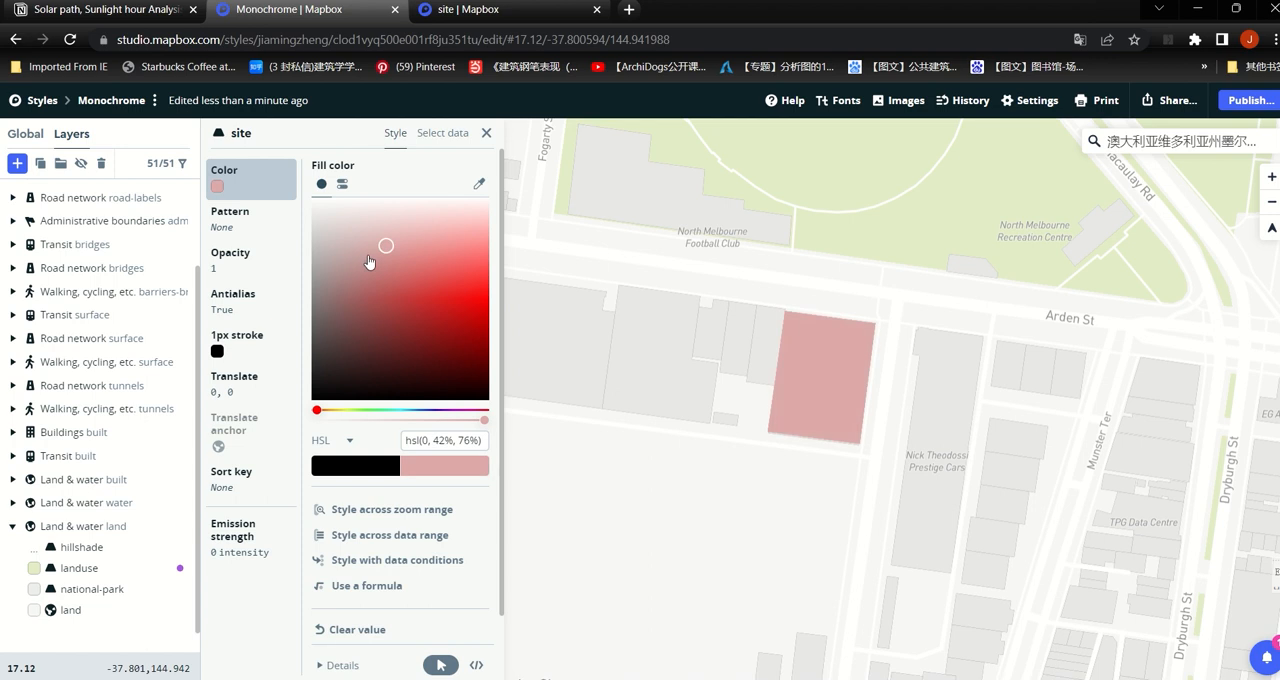
left_click_drag(386, 246, 404, 262)
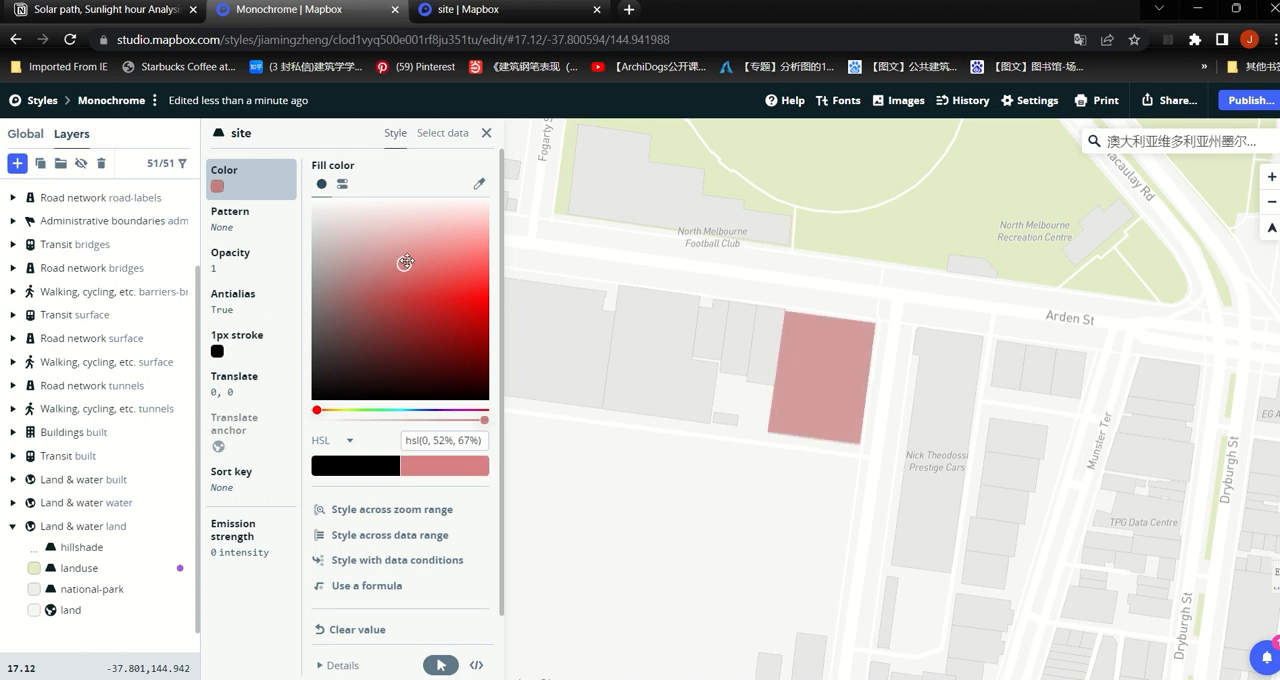
left_click_drag(404, 262, 404, 236)
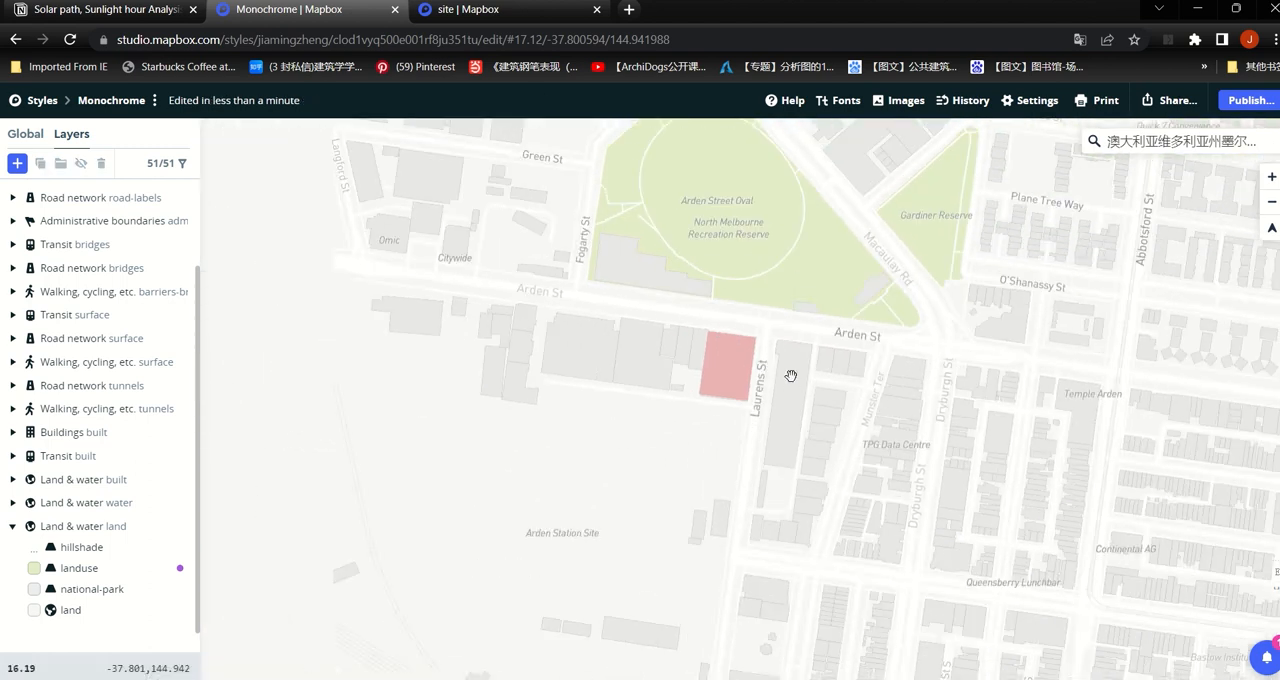
scroll("down", 3)
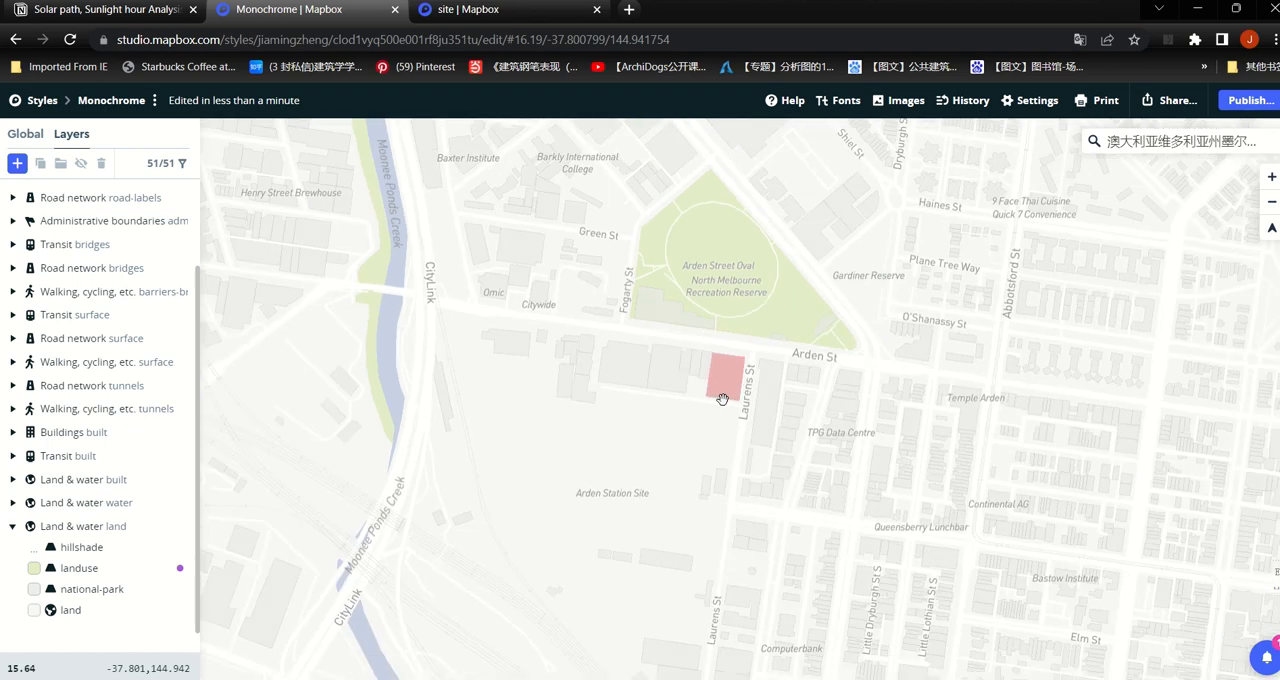